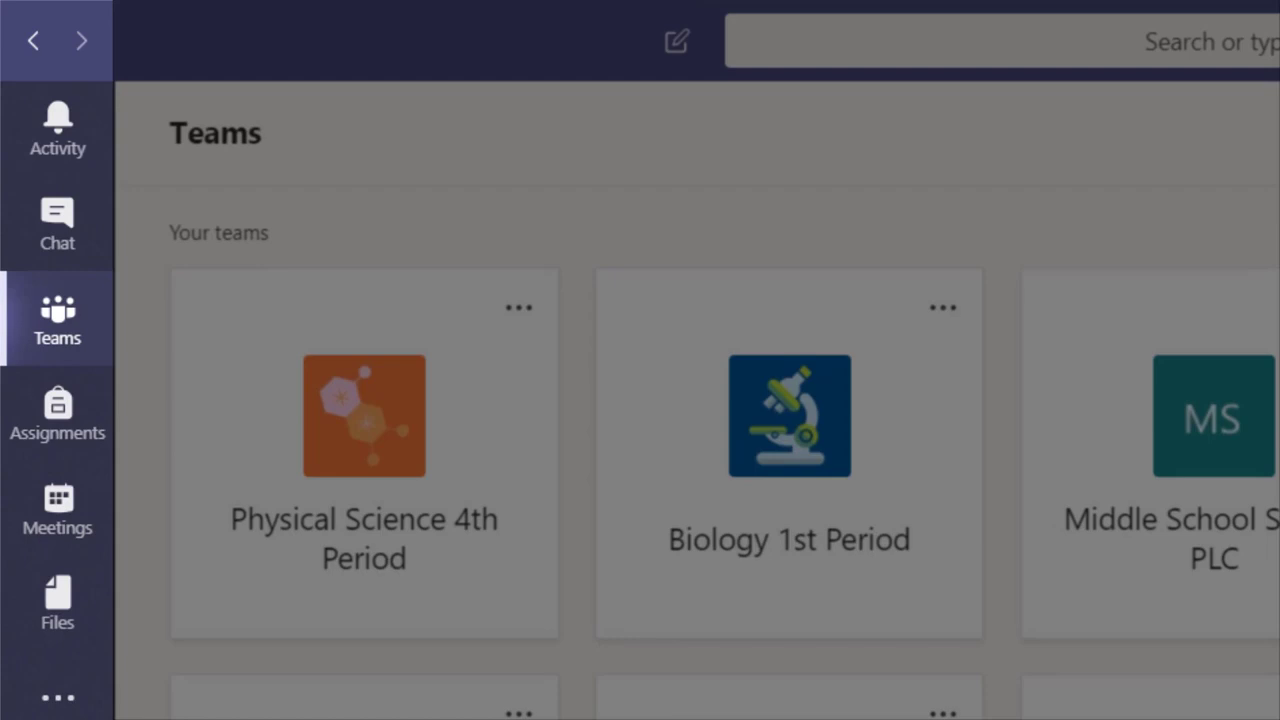
Step: Hide the Biology 1st Period team via its ••• menu so it moves to Hidden teams
scroll(down, 3)
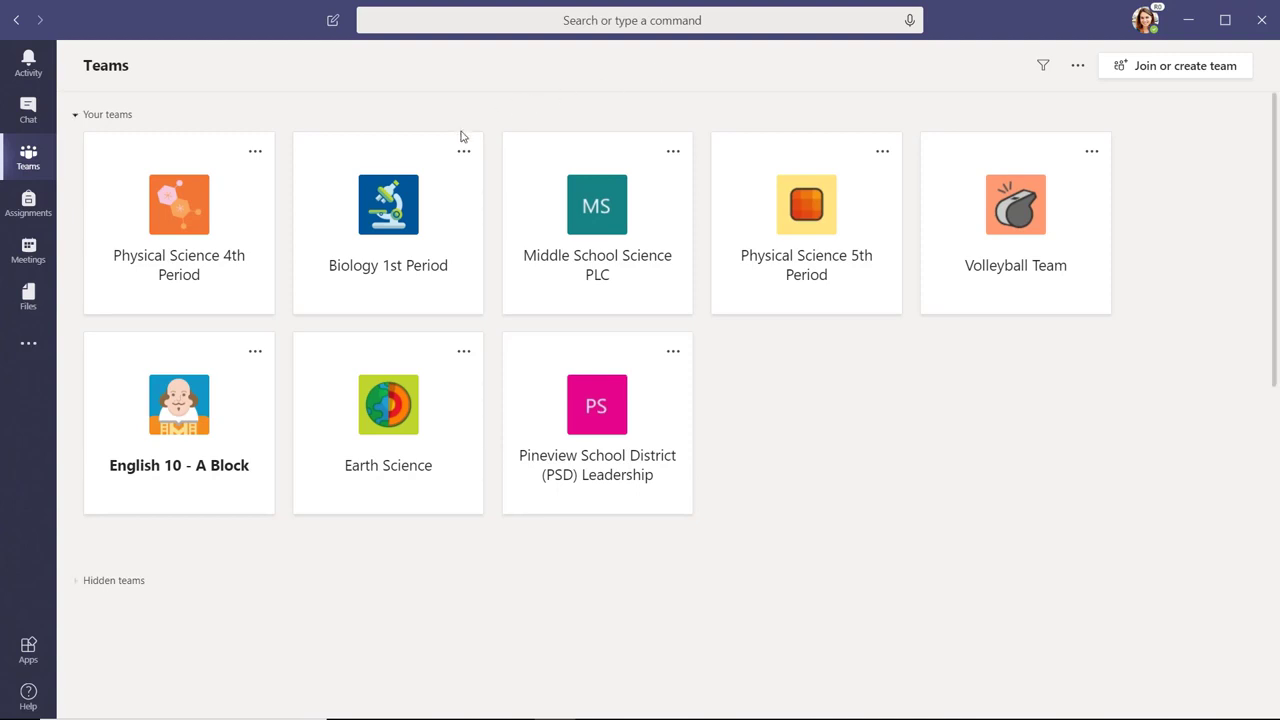
click(672, 152)
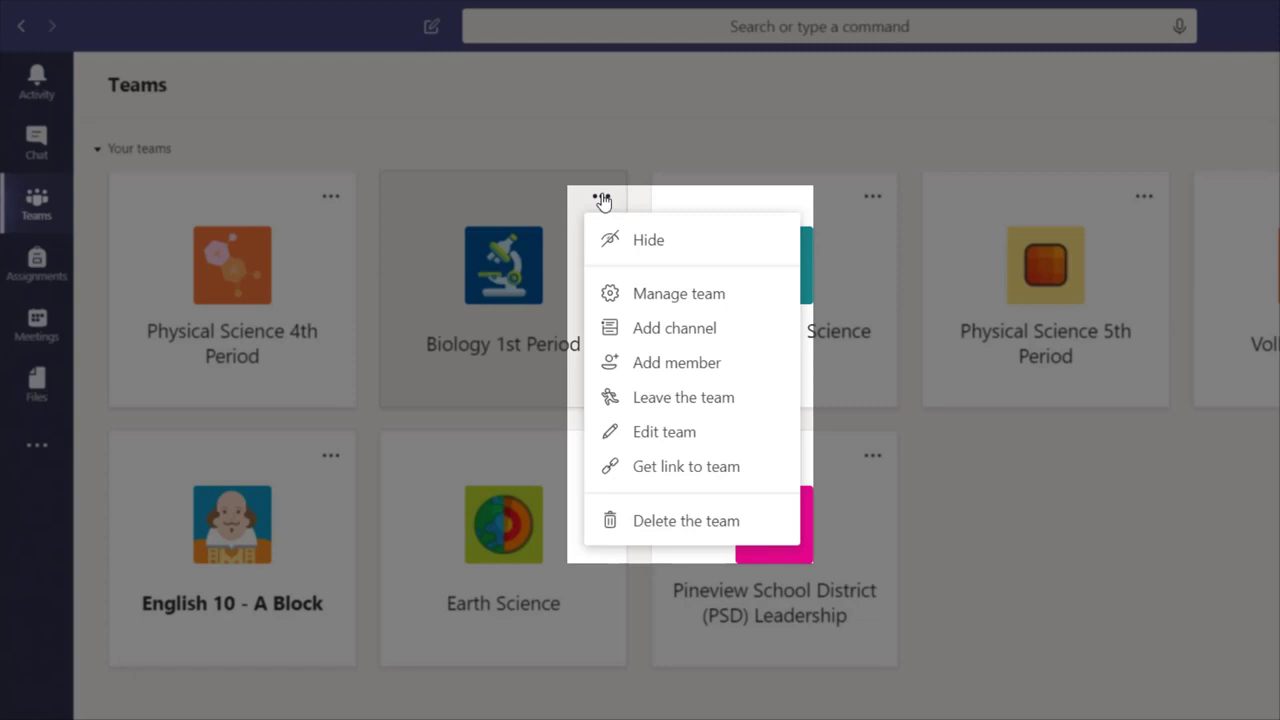
click(648, 240)
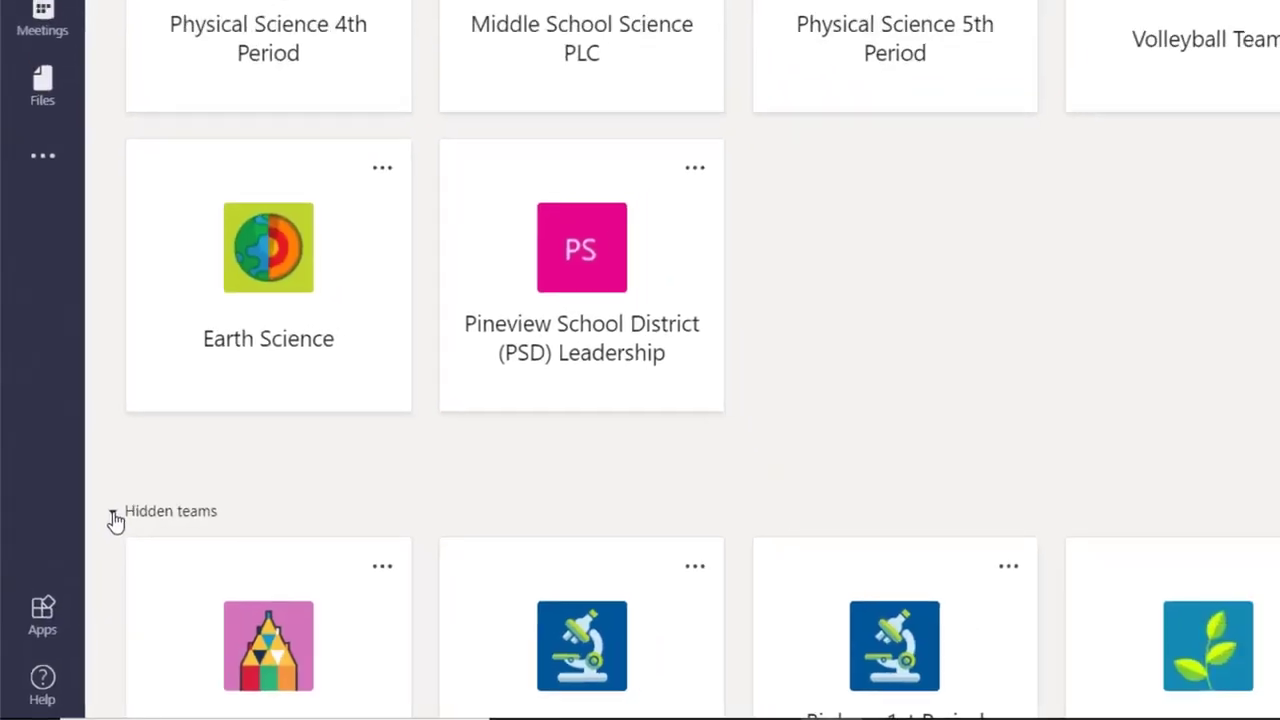
Step: Show the hidden 4th Grade PLC team so it returns among the visible team tiles
click(256, 532)
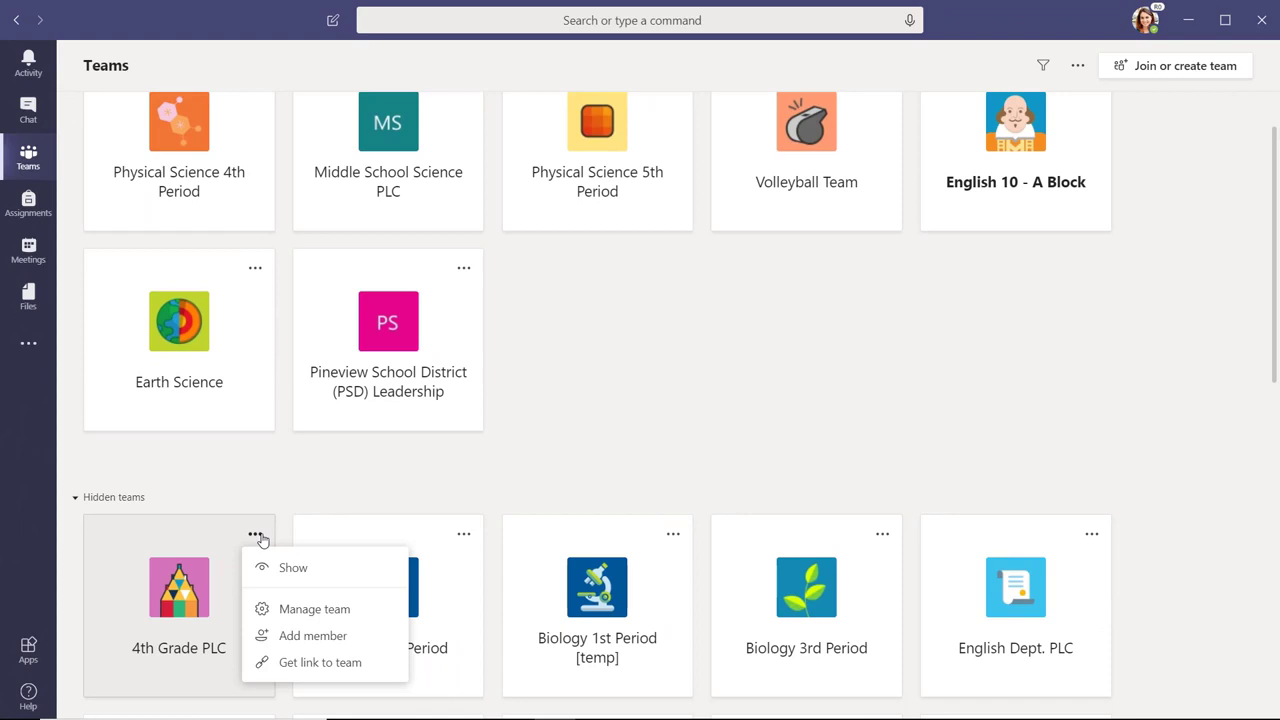
click(292, 568)
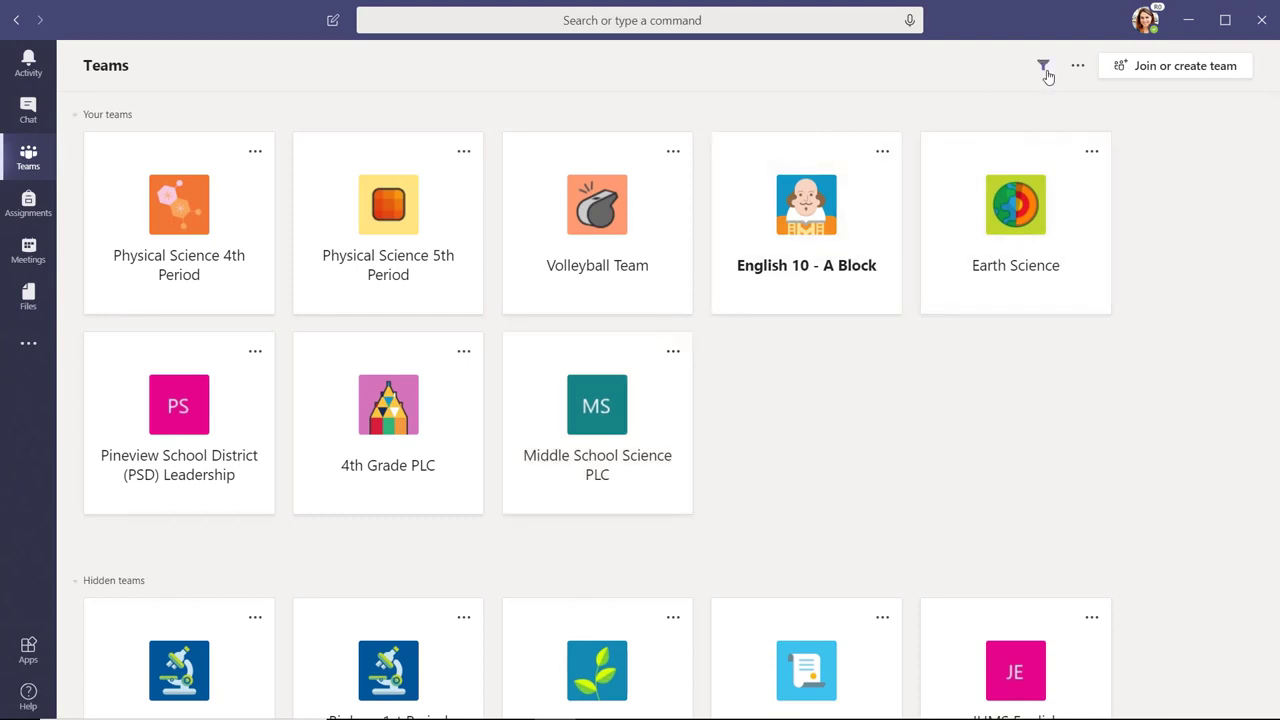
click(1044, 66)
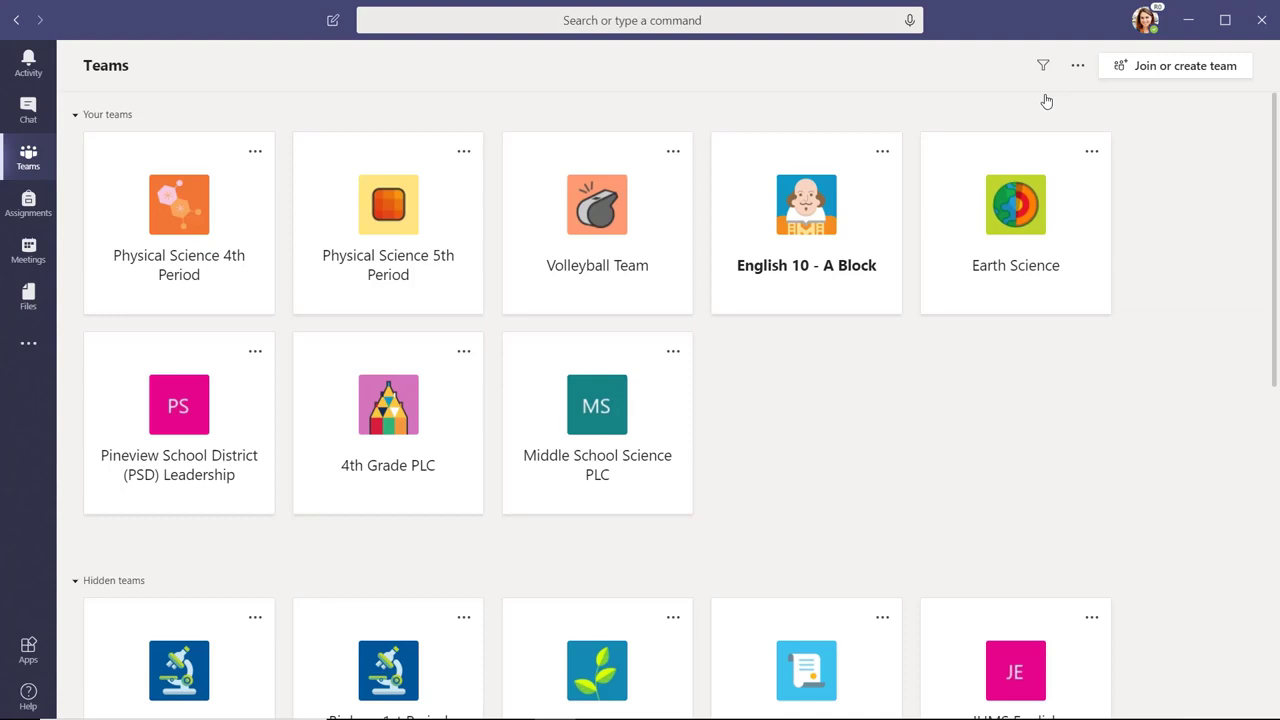
mouse_move(180, 210)
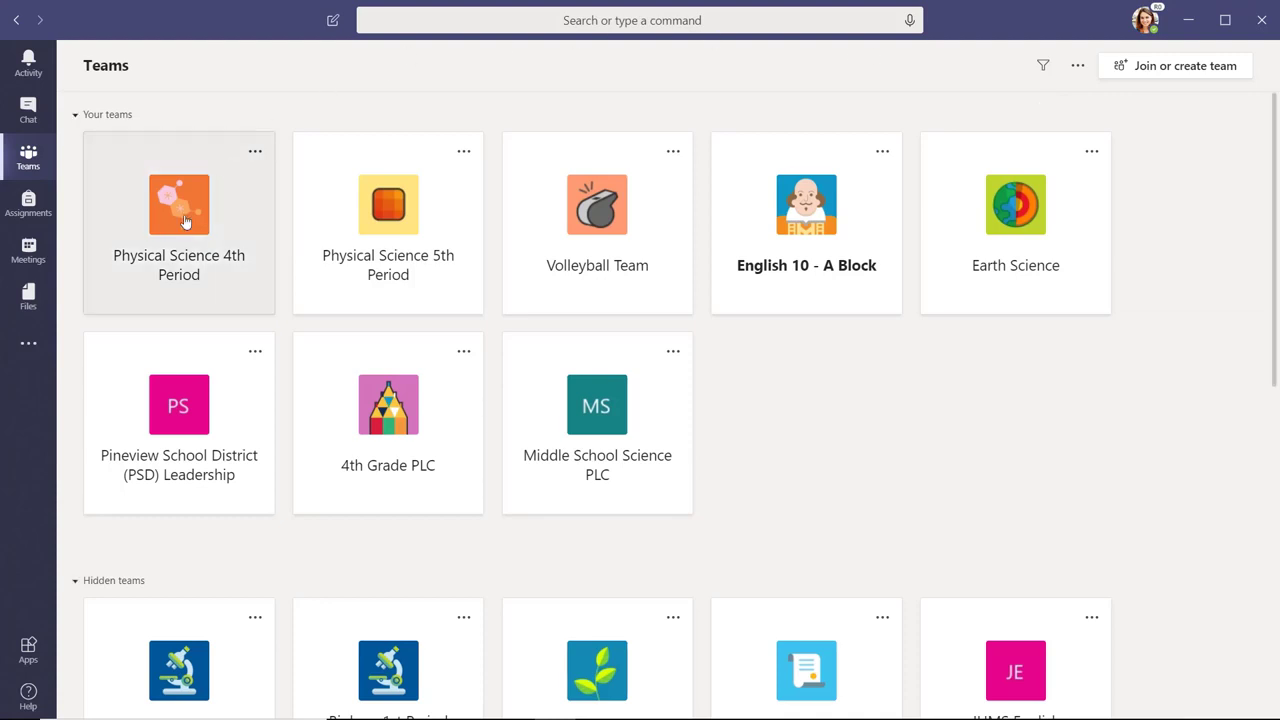
Step: Enter the Physical Science 4th Period team, landing on its General channel posts
click(178, 204)
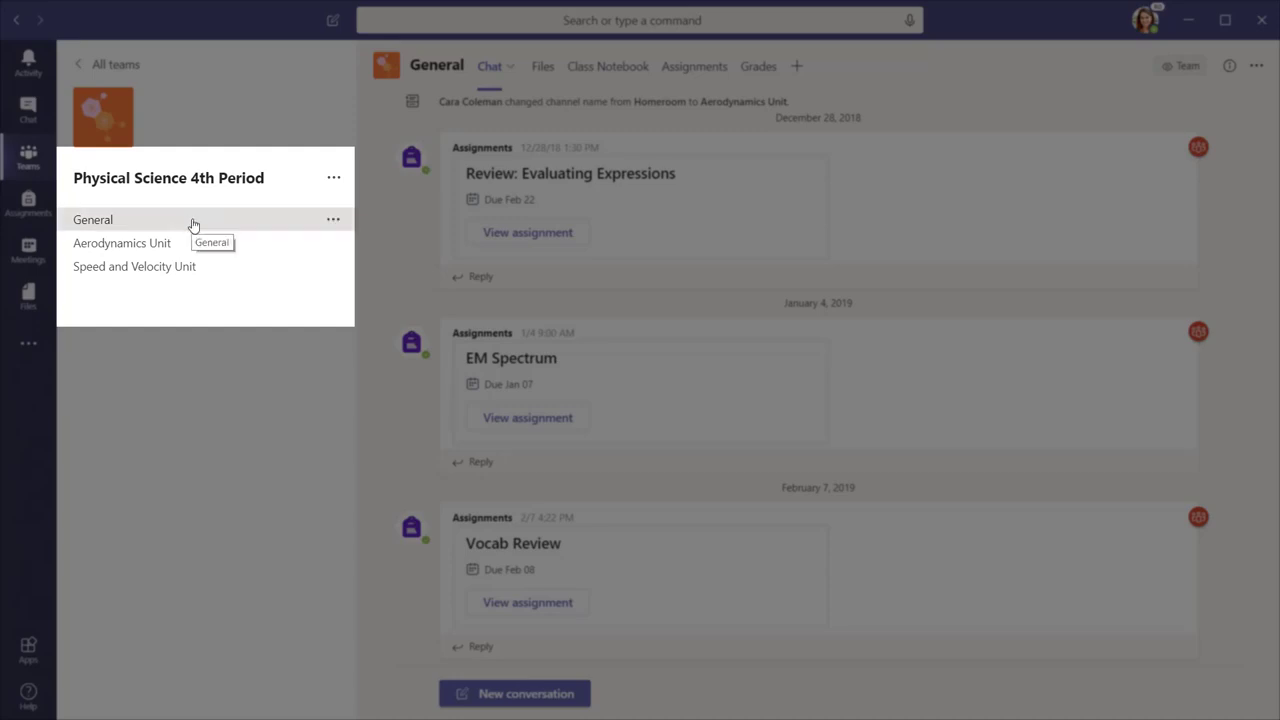
mouse_move(230, 244)
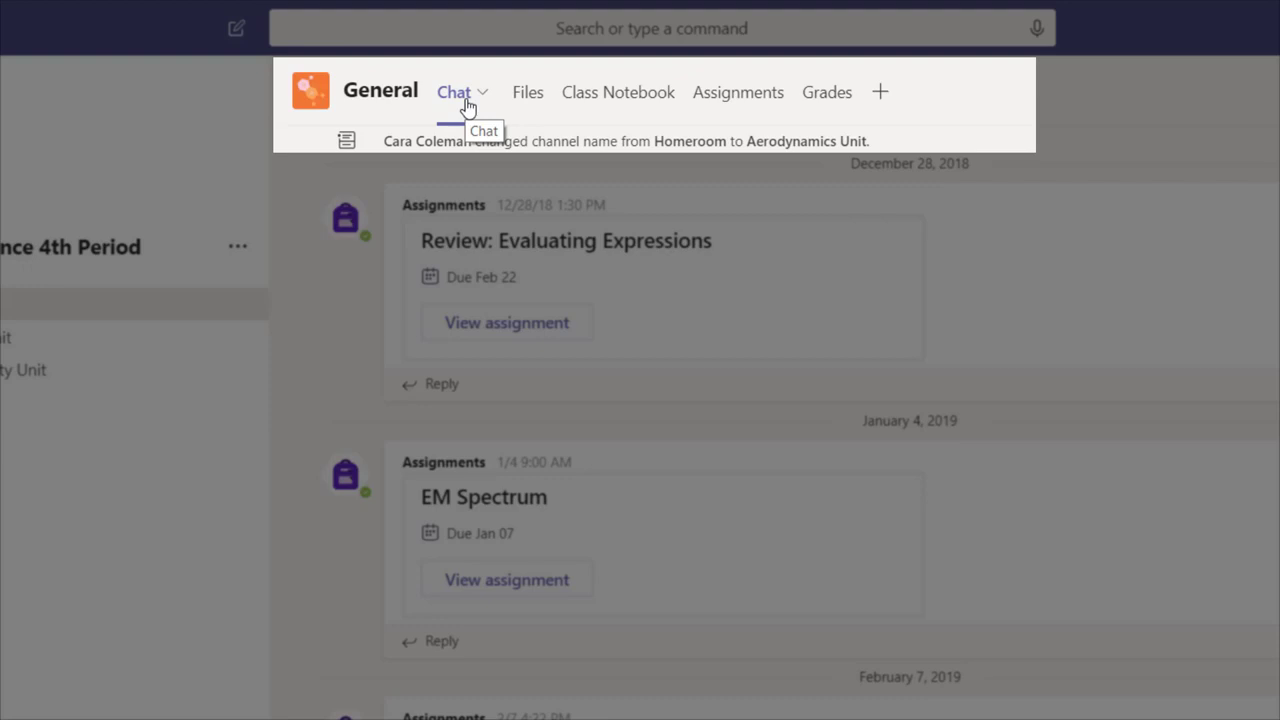
mouse_move(528, 92)
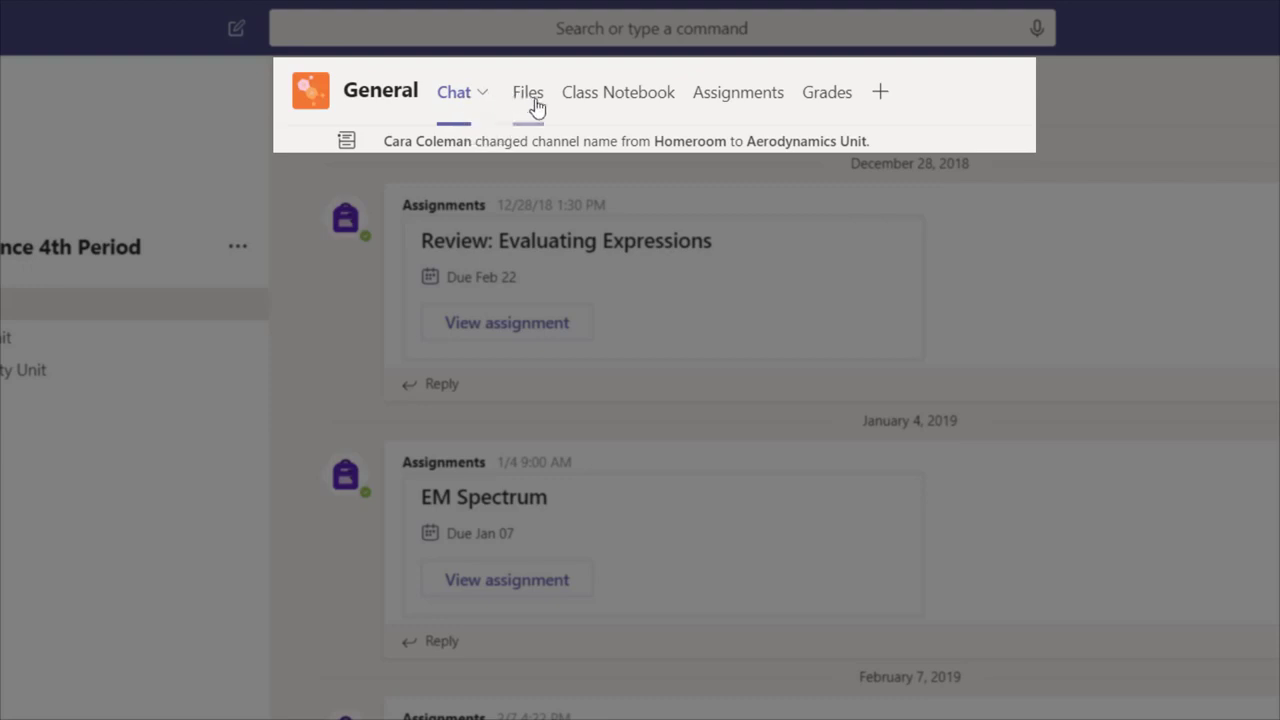
mouse_move(618, 92)
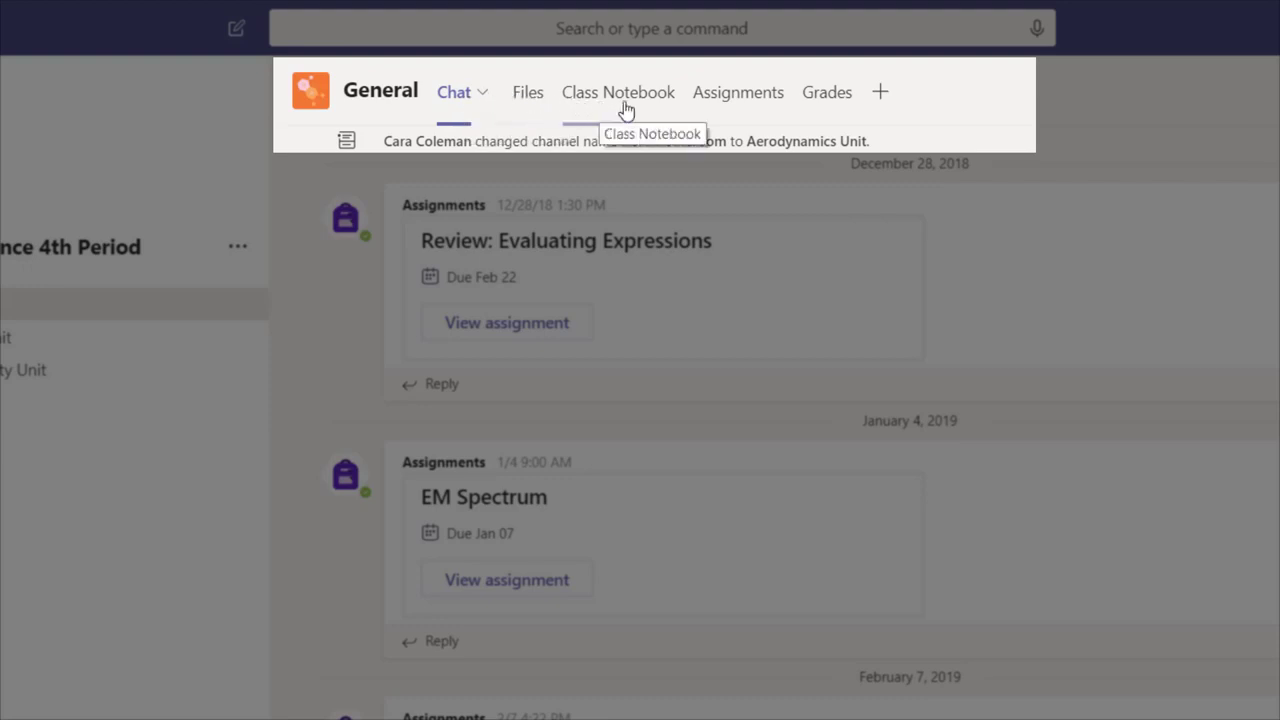
mouse_move(880, 92)
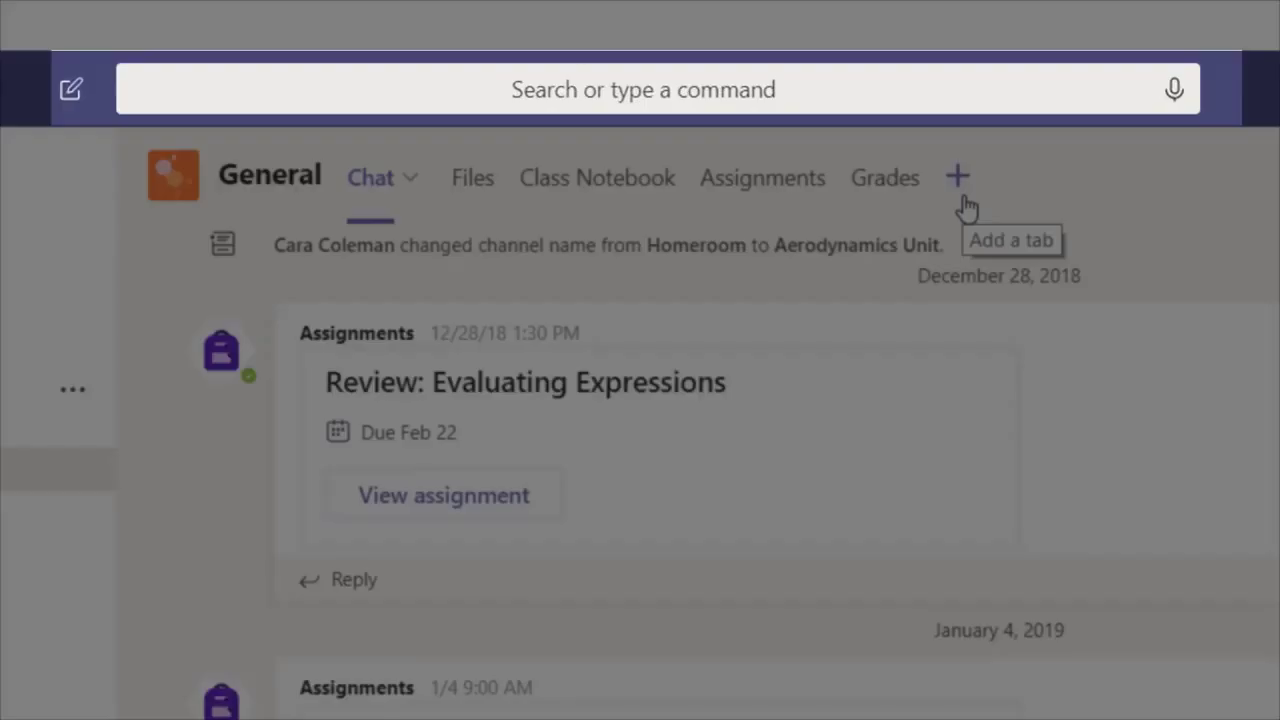
mouse_move(868, 88)
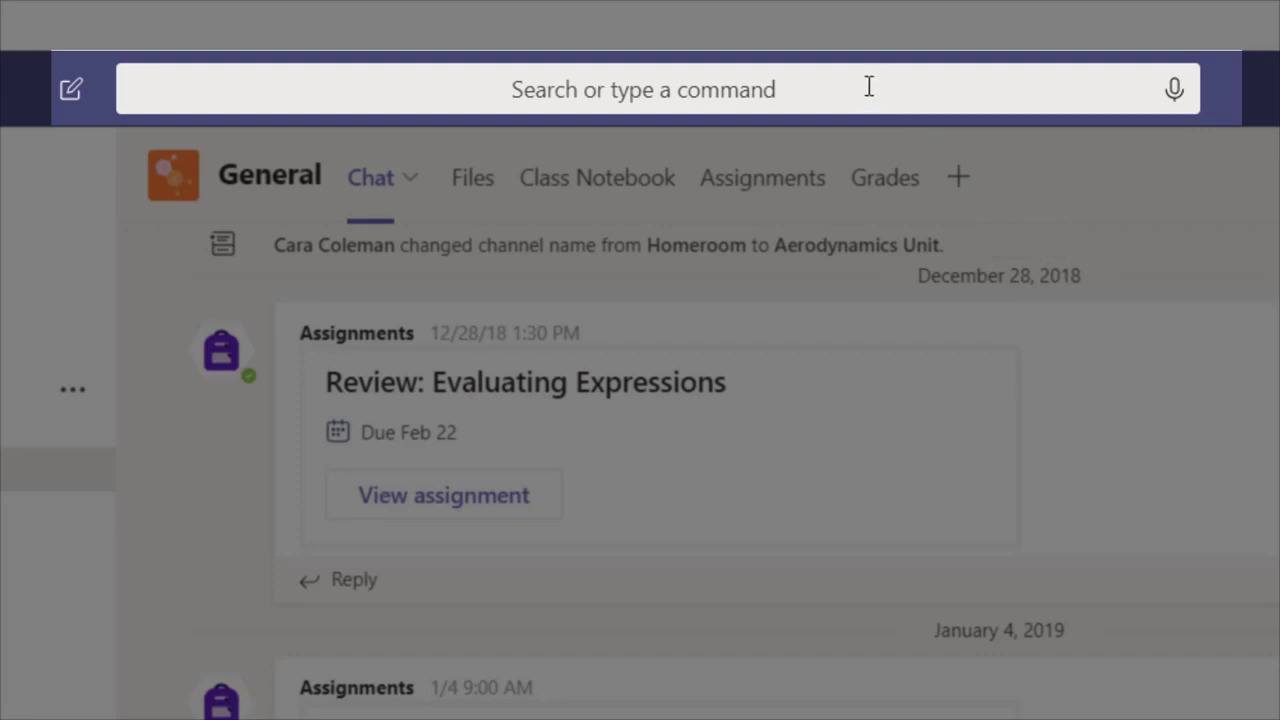
Step: Visit the Teams search bar, then bring up Help with Topics, Training and What's new
click(644, 88)
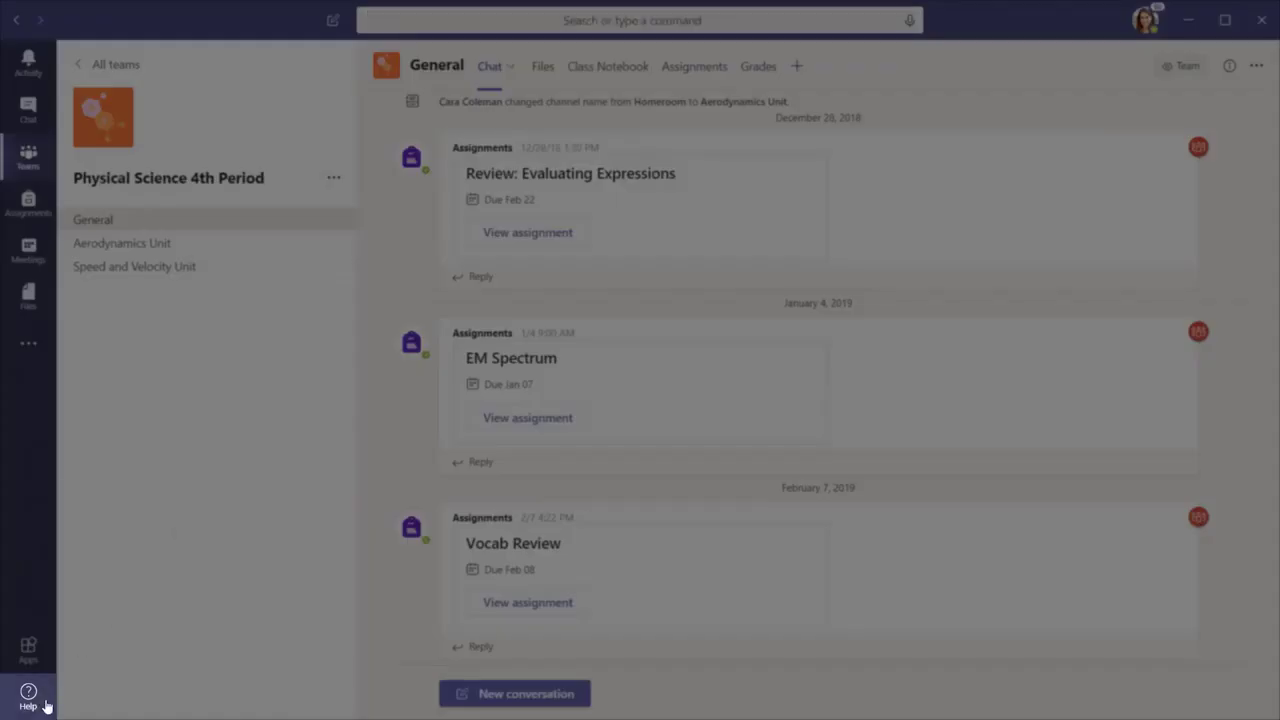
click(28, 696)
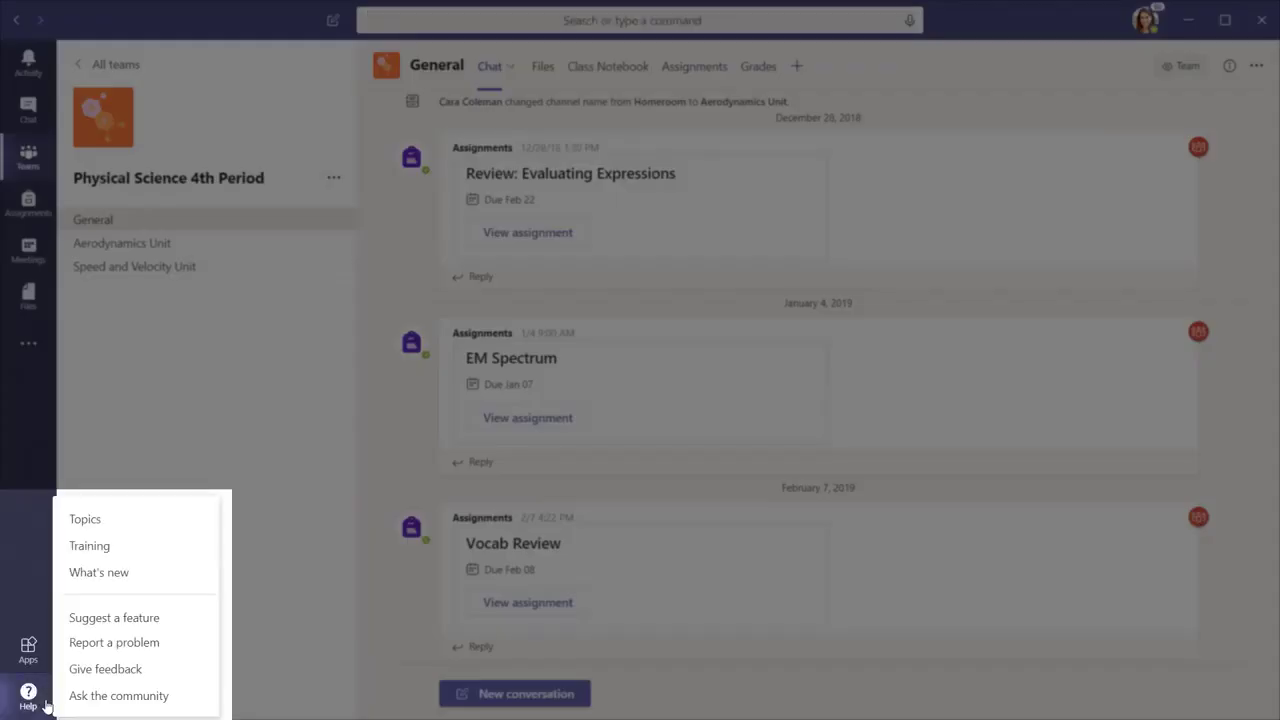